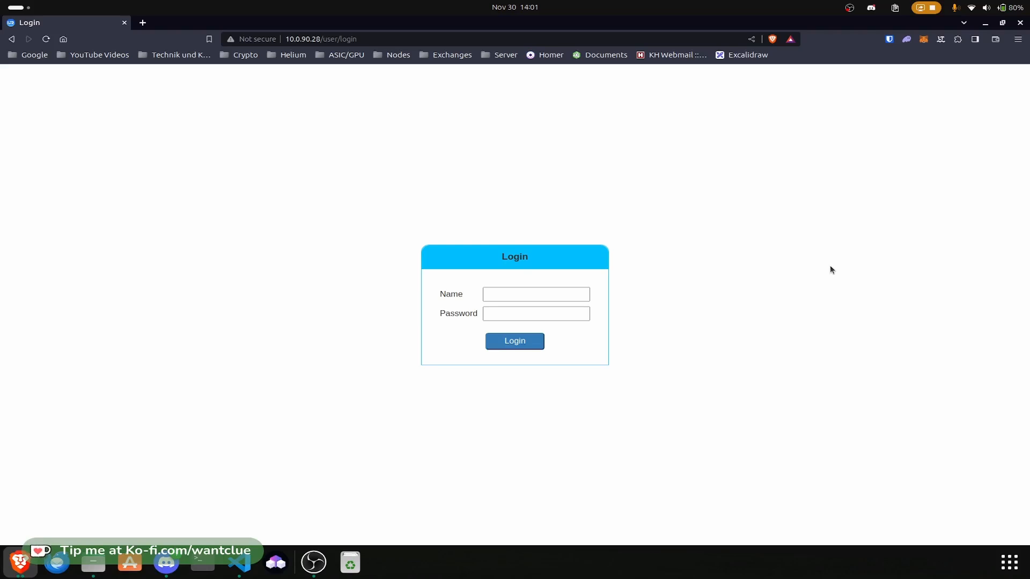
Log in to the miner as 'admin' with its password to reach the home dashboard
{"action": "left_click", "coordinate": [535, 293]}
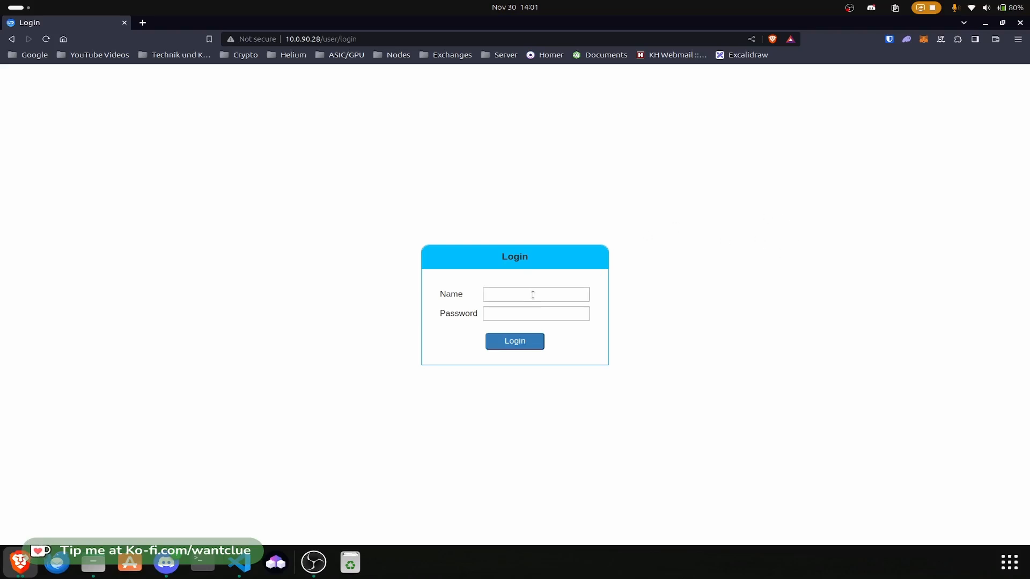
{"action": "type", "text": "admin"}
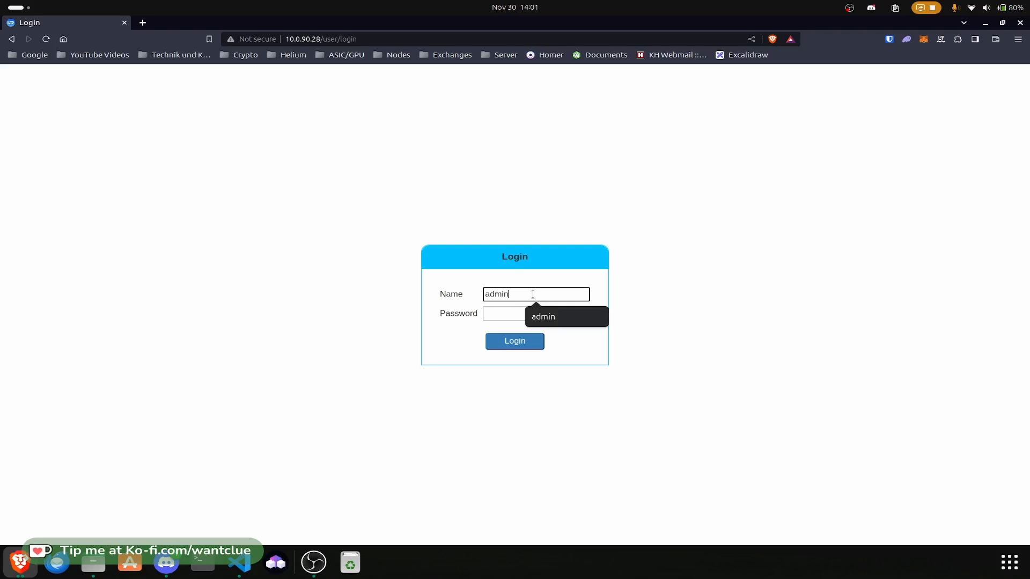
{"action": "left_click", "coordinate": [535, 313]}
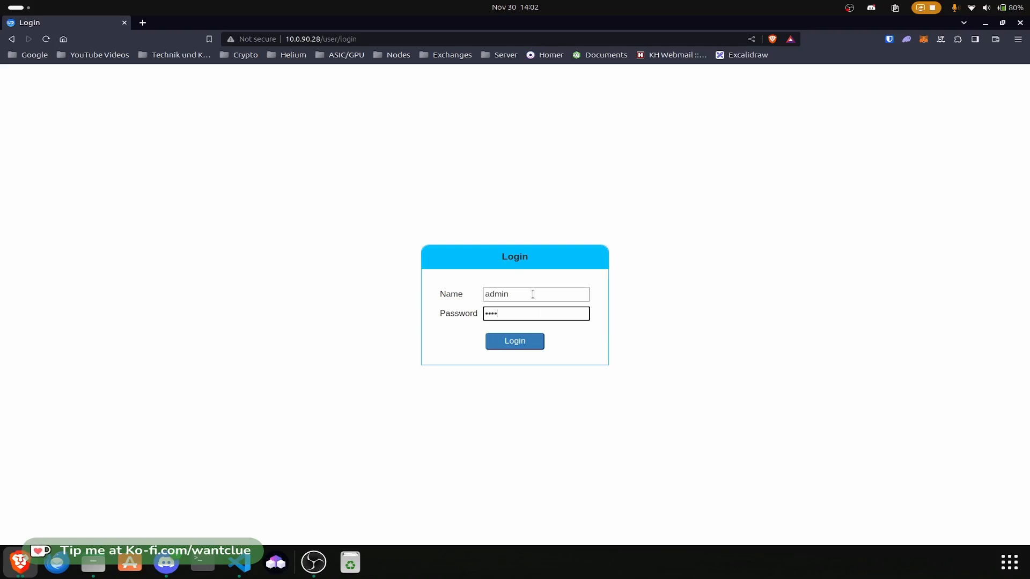
{"action": "left_click", "coordinate": [514, 341]}
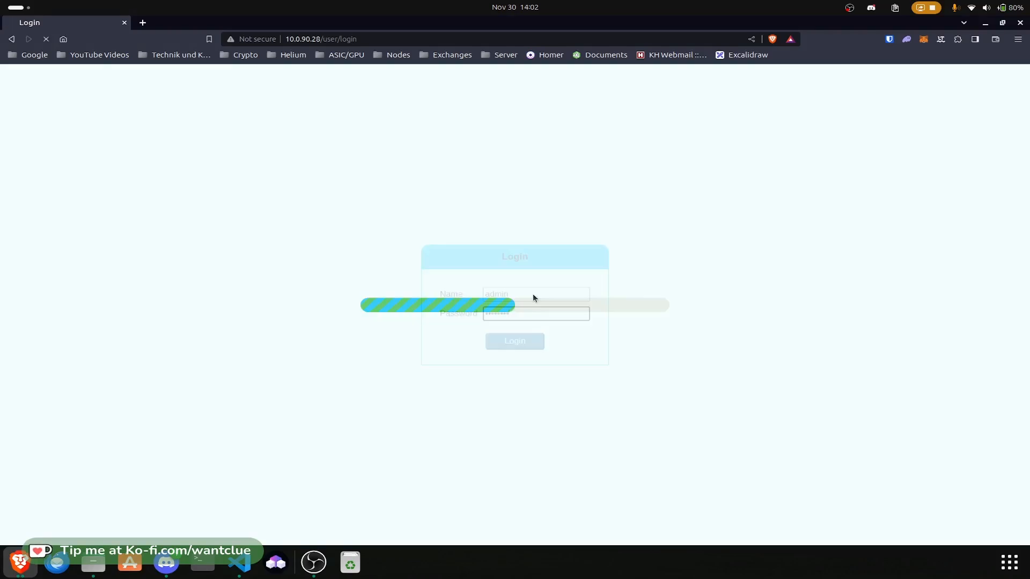
{"action": "left_click", "coordinate": [513, 341]}
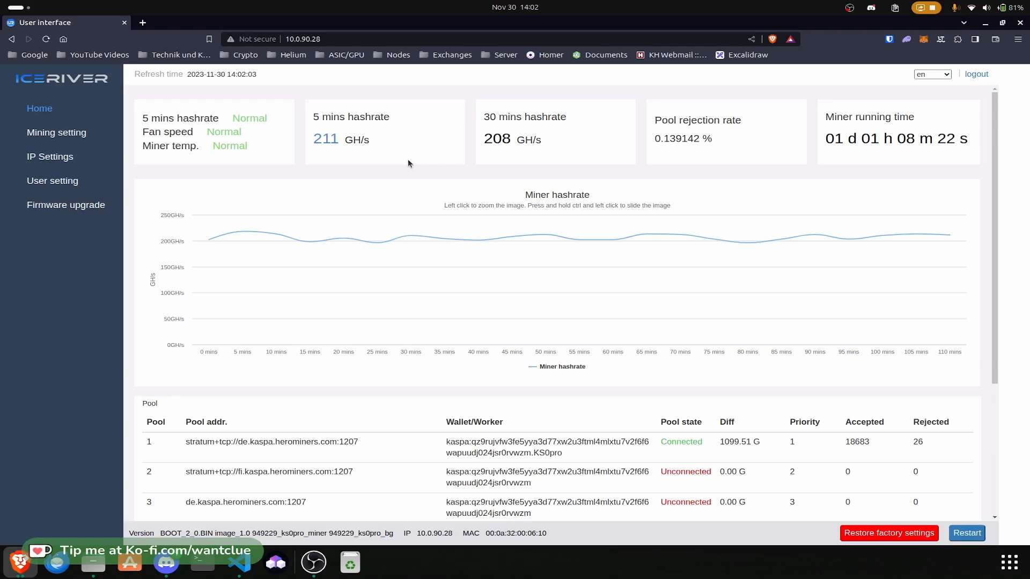
{"action": "mouse_move", "coordinate": [841, 166]}
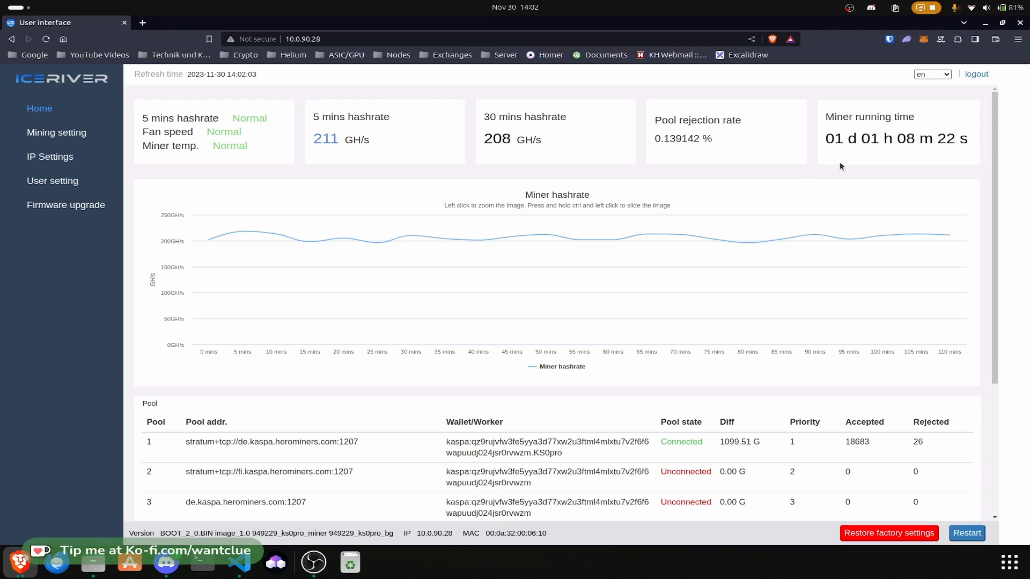
{"action": "mouse_move", "coordinate": [838, 167]}
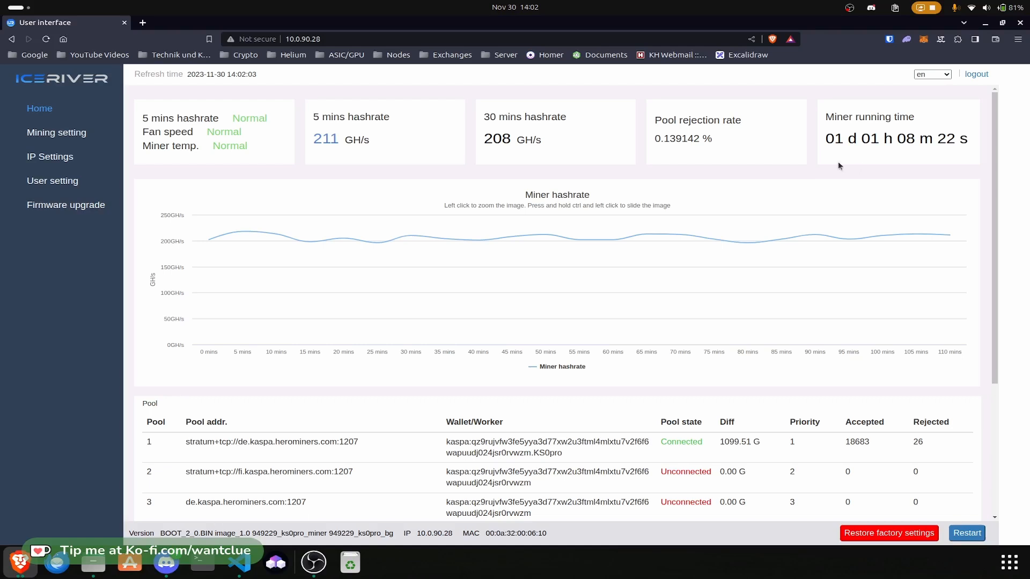
{"action": "mouse_move", "coordinate": [420, 173]}
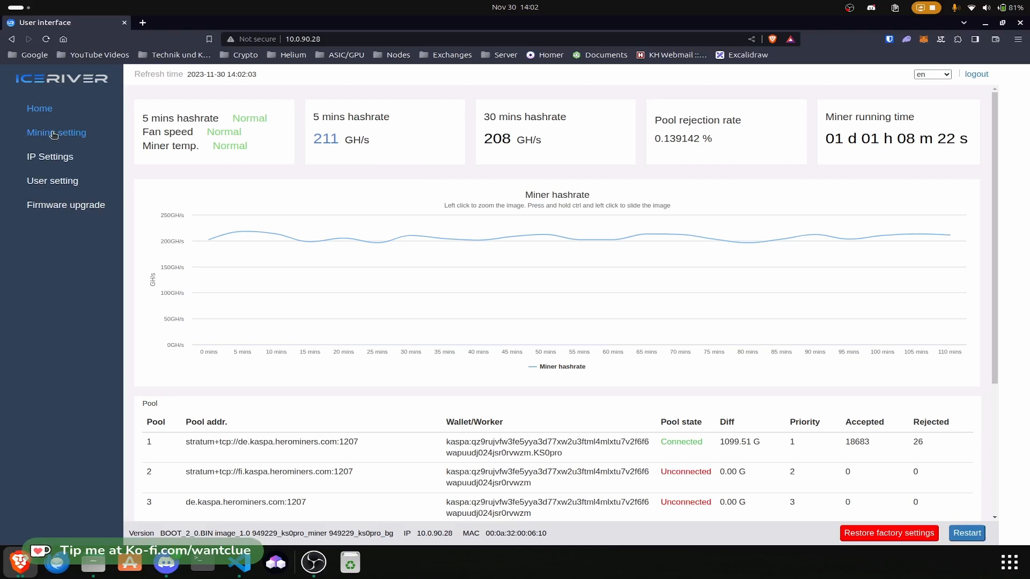
Review the Pool1 HeroMiners address in Mining setting and start a new browser tab
{"action": "left_click", "coordinate": [56, 132]}
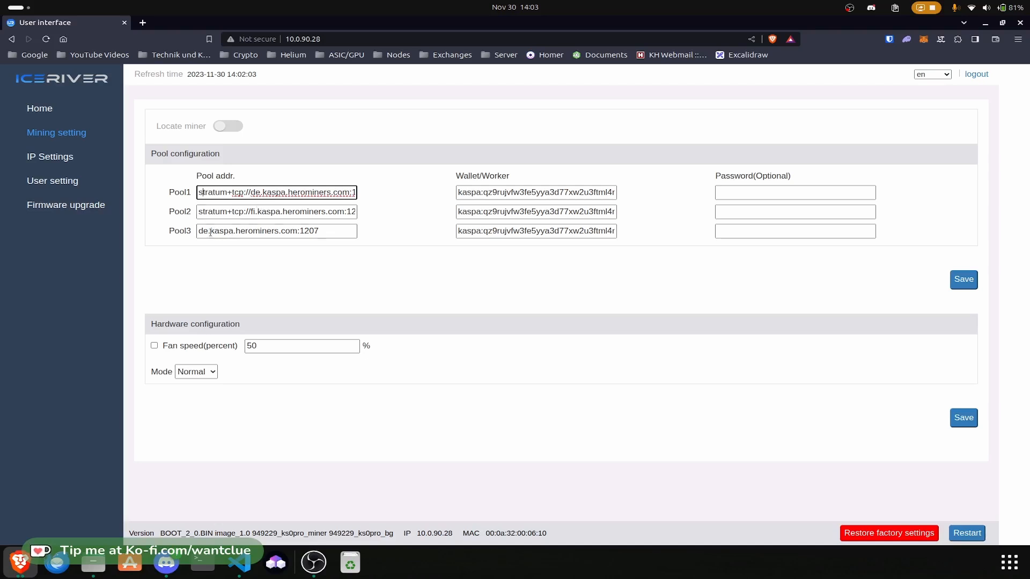
{"action": "triple_click", "coordinate": [276, 231]}
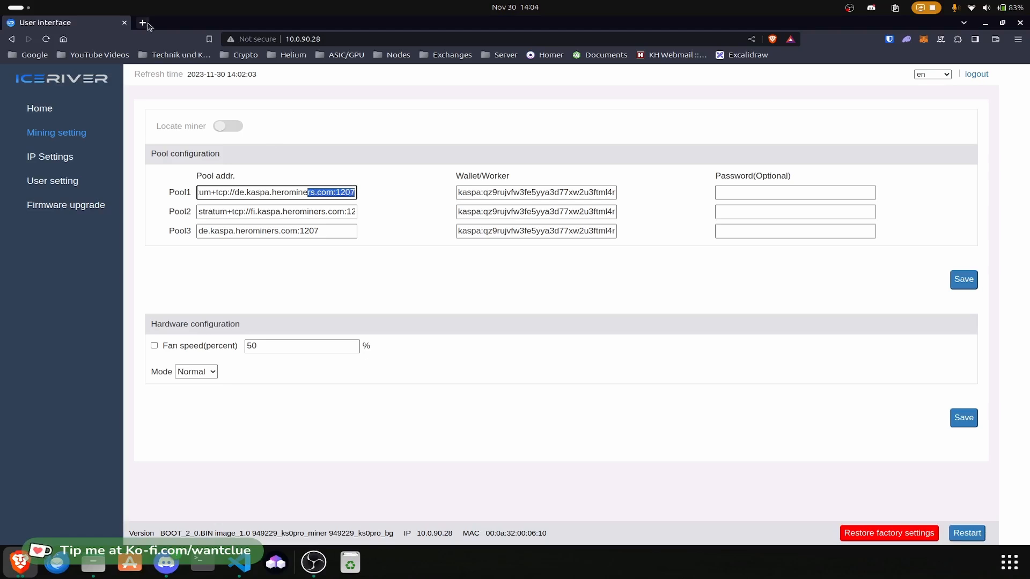
{"action": "left_click", "coordinate": [142, 23]}
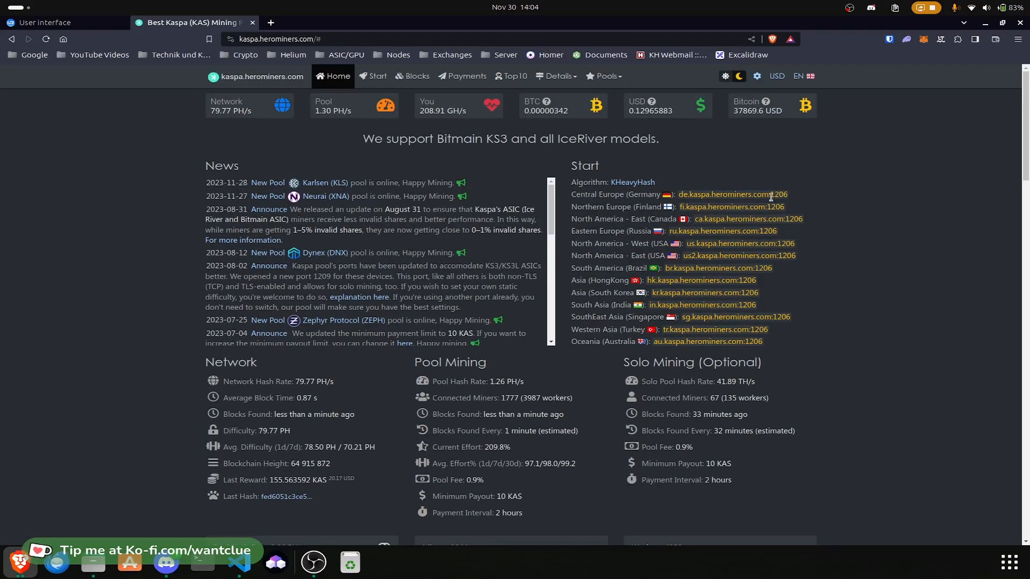
View the HeroMiners Kaspa mining servers and ports via Start
{"action": "left_click", "coordinate": [376, 76]}
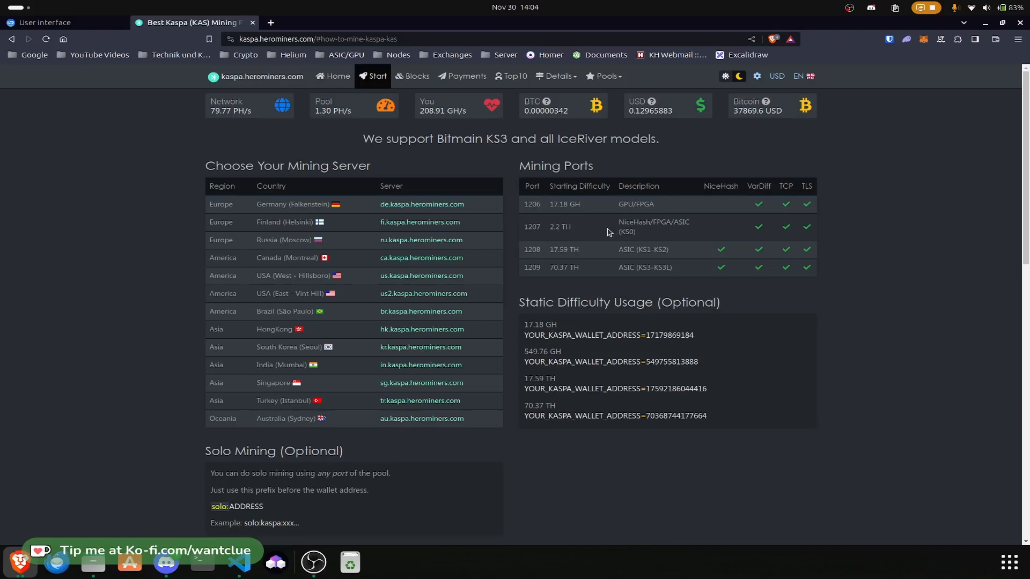
{"action": "mouse_move", "coordinate": [546, 248]}
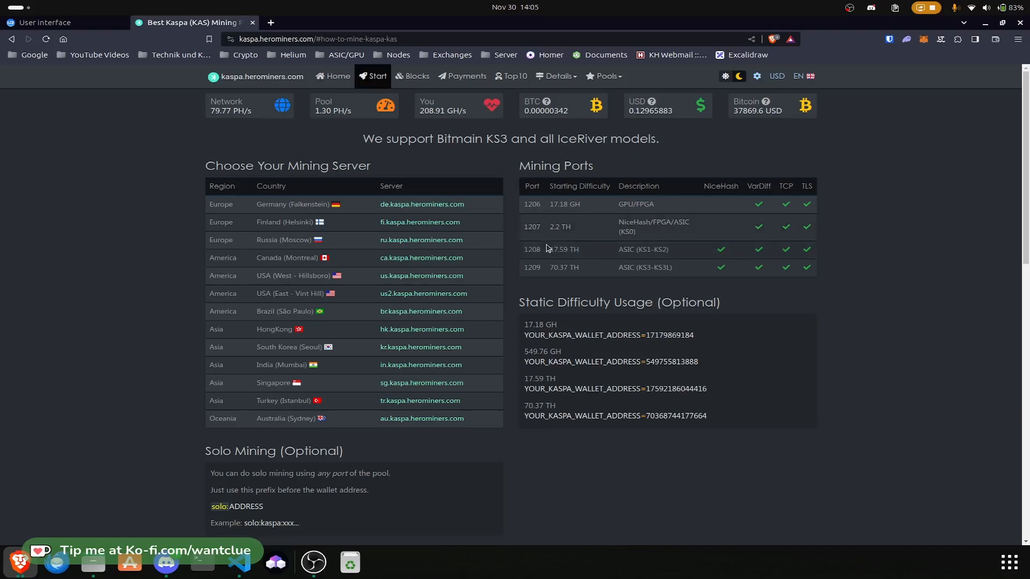
{"action": "mouse_move", "coordinate": [597, 256]}
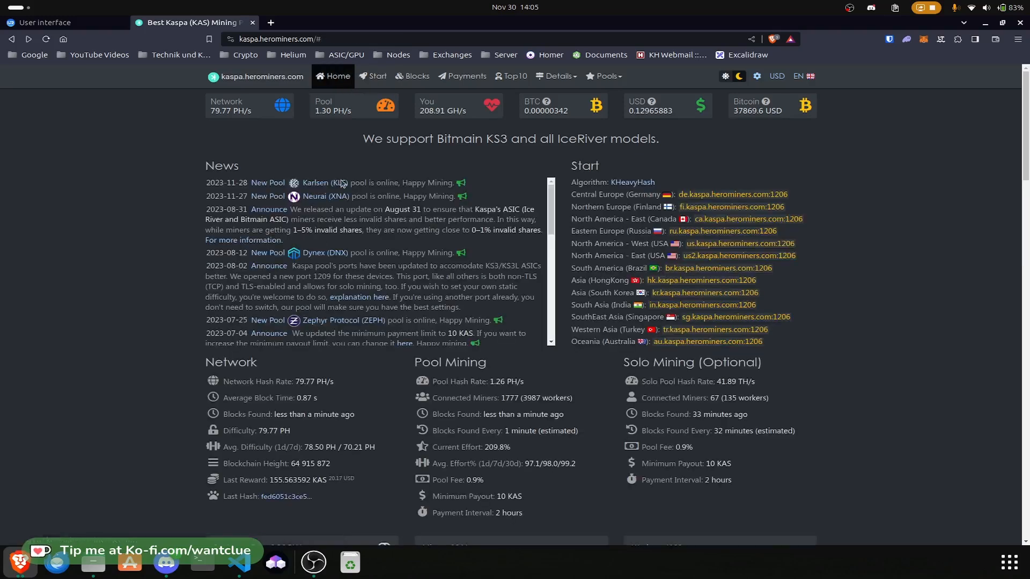
Review the KS0pro worker stats and payment history, then return to the miner's IP Settings page
{"action": "scroll", "scroll_direction": "down", "scroll_amount": 3}
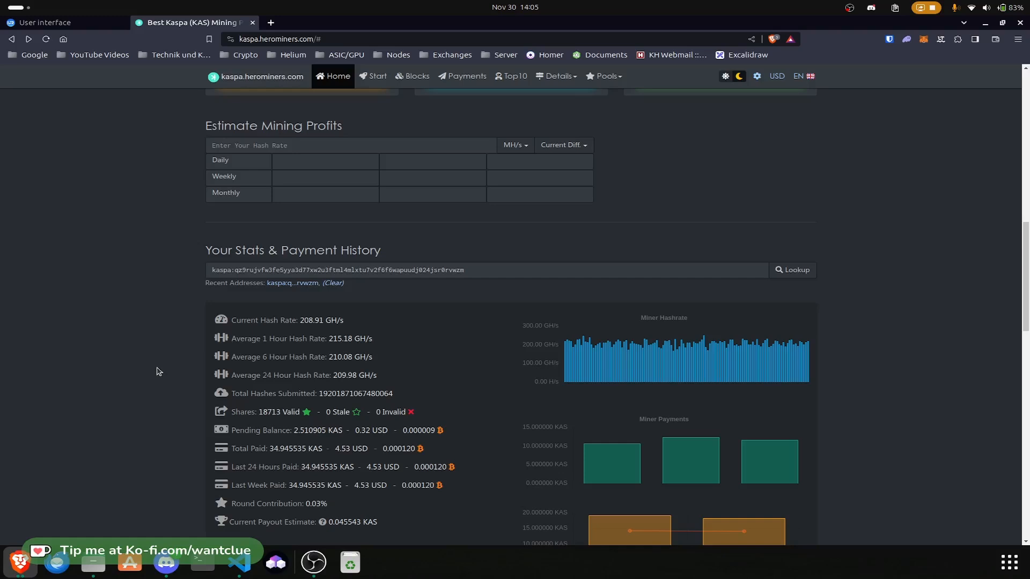
{"action": "scroll", "scroll_direction": "down", "scroll_amount": 3}
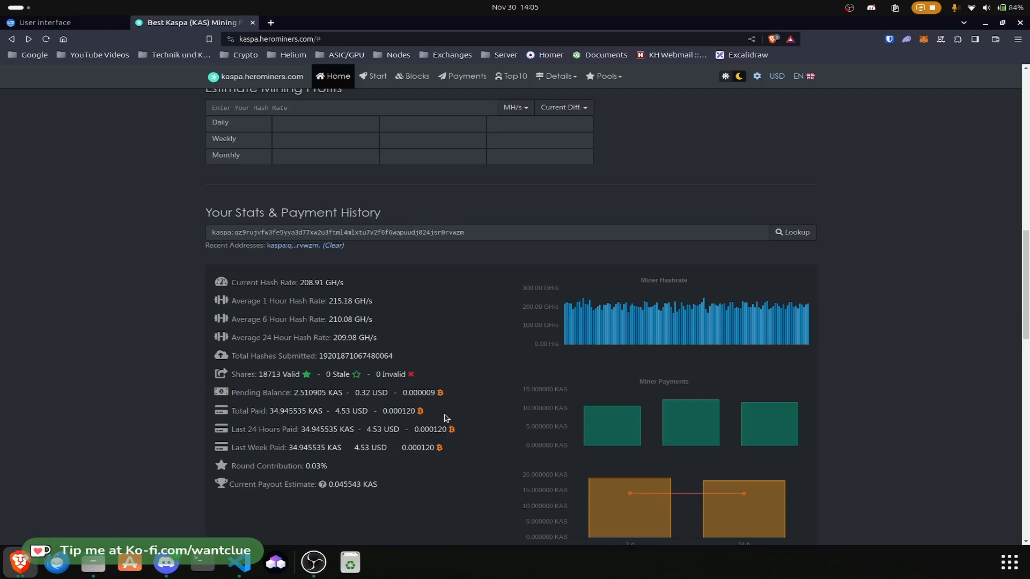
{"action": "scroll", "scroll_direction": "down", "scroll_amount": 3}
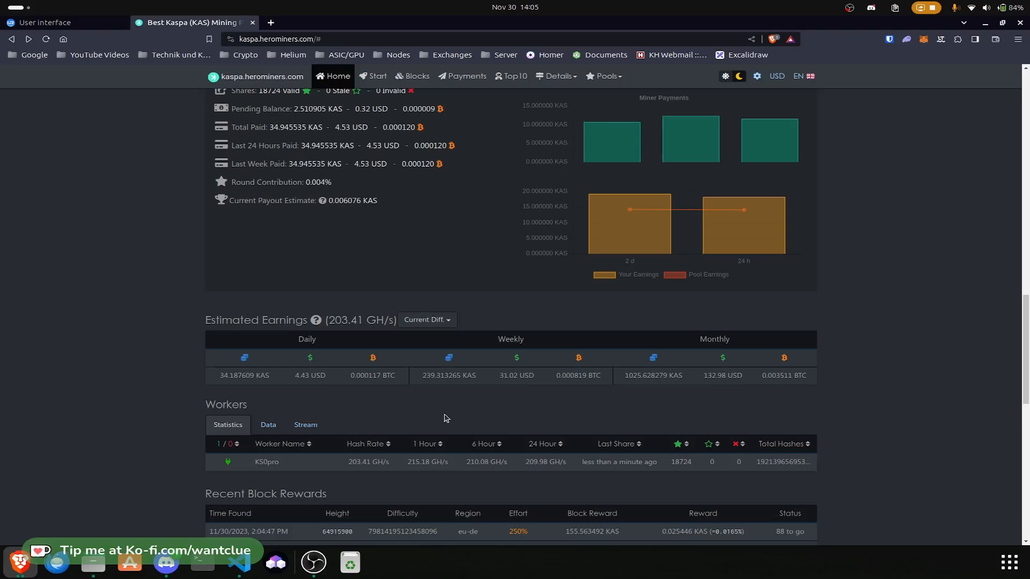
{"action": "mouse_move", "coordinate": [450, 288]}
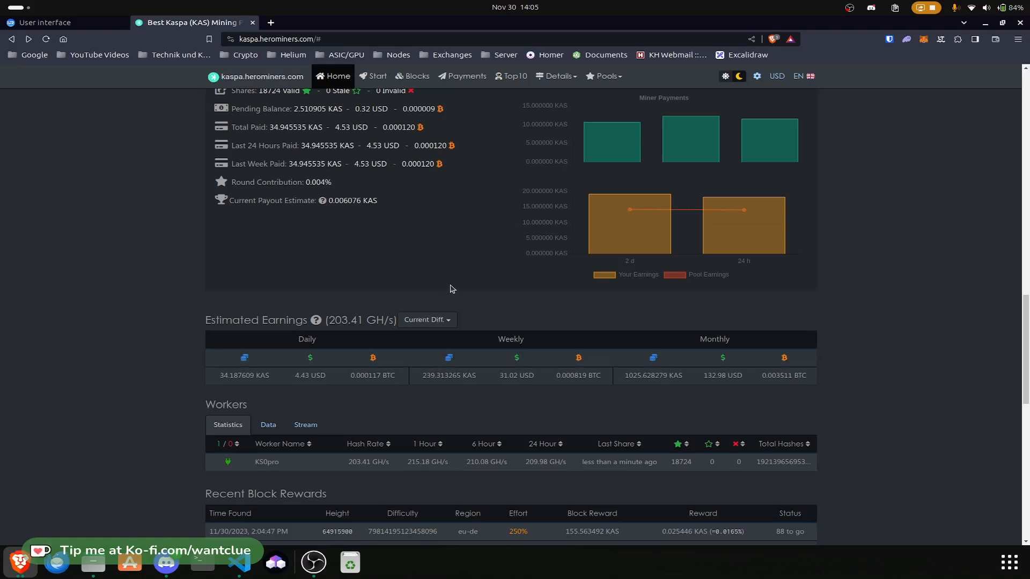
{"action": "mouse_move", "coordinate": [252, 248]}
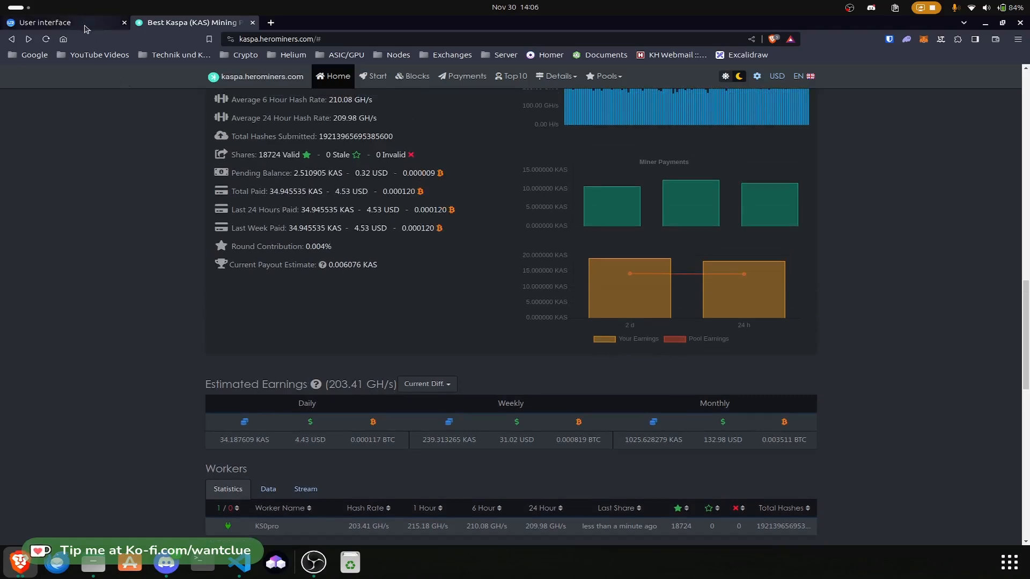
{"action": "mouse_move", "coordinate": [43, 22]}
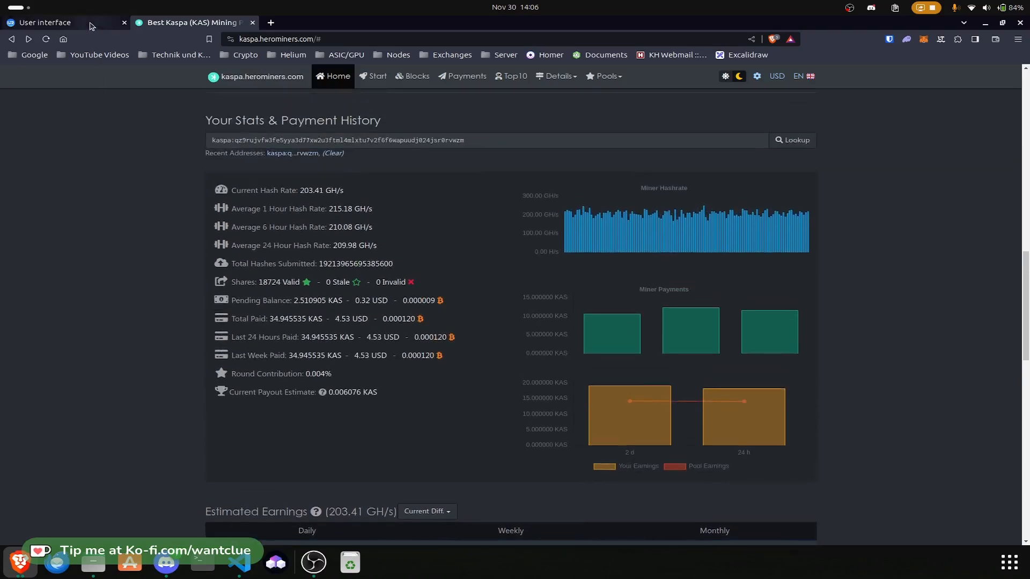
{"action": "left_click", "coordinate": [44, 21]}
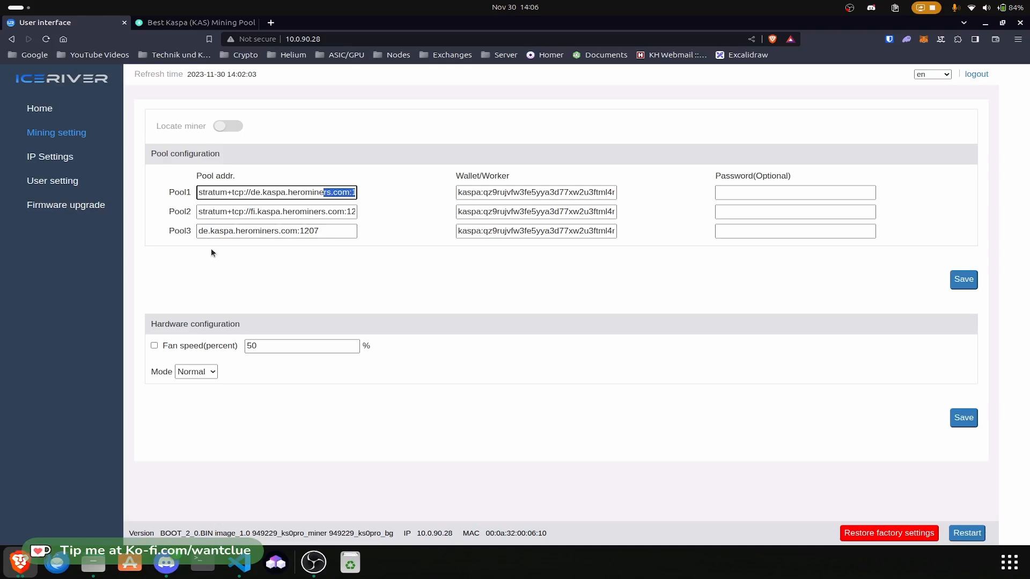
{"action": "left_click", "coordinate": [51, 156]}
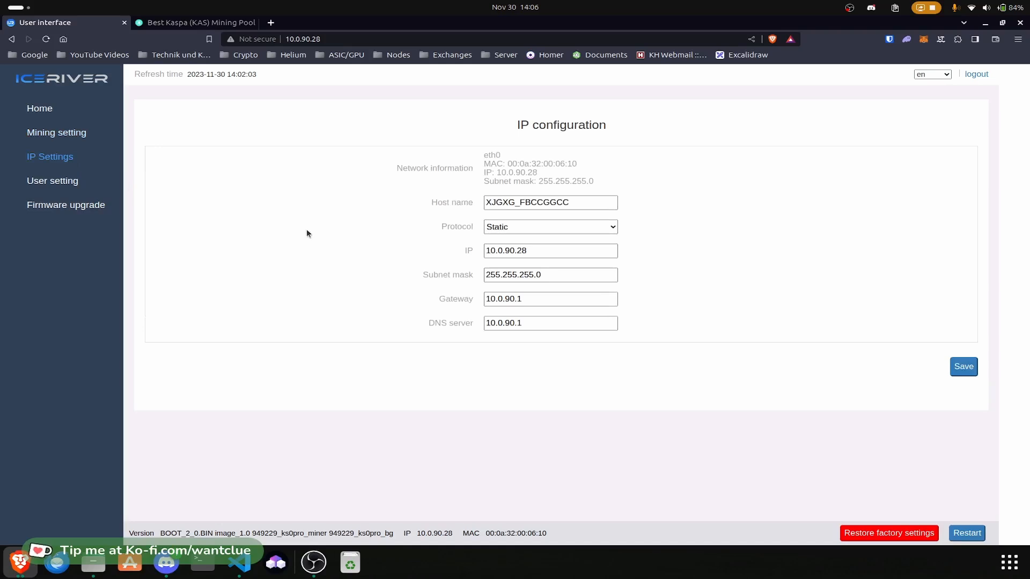
{"action": "mouse_move", "coordinate": [625, 183]}
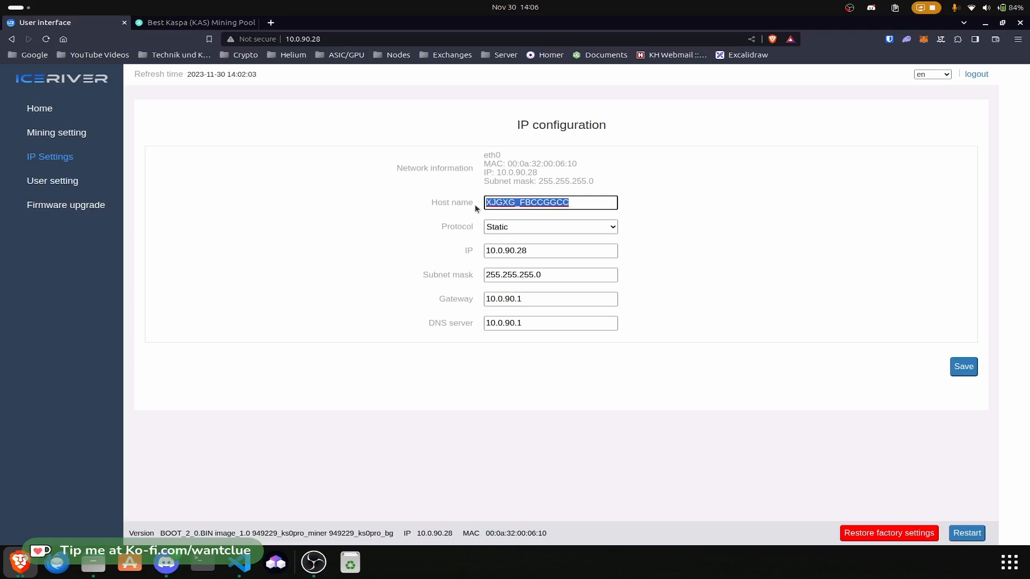
Inspect the miner's IP address, keep Protocol on Static, and go to User setting
{"action": "left_click", "coordinate": [549, 226]}
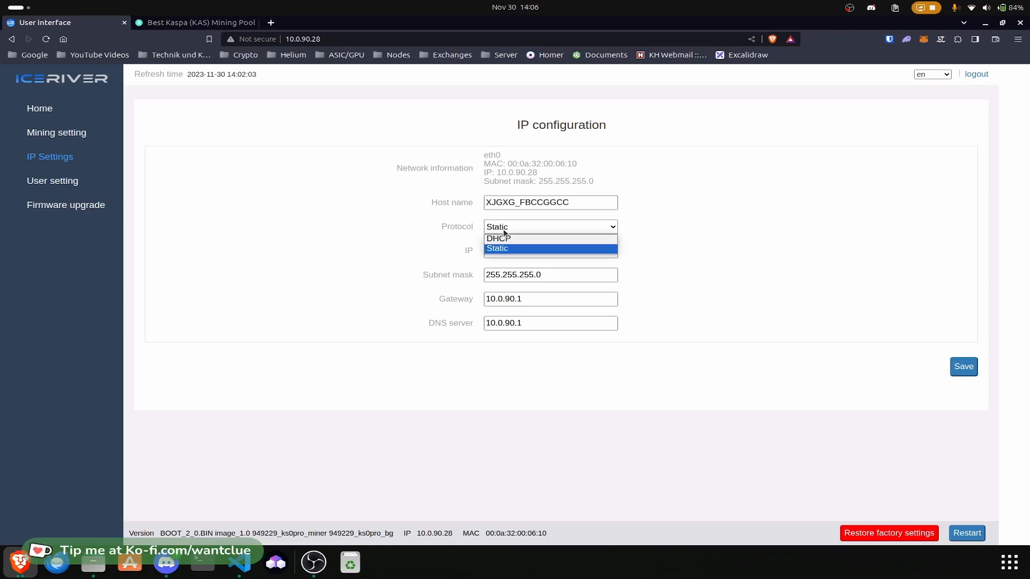
{"action": "mouse_move", "coordinate": [531, 229]}
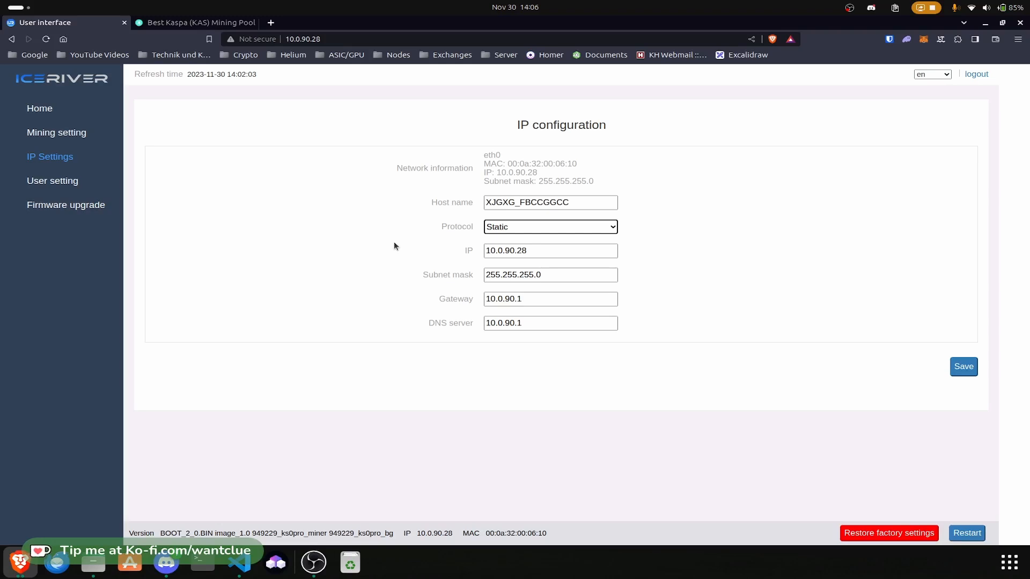
{"action": "left_click", "coordinate": [549, 275]}
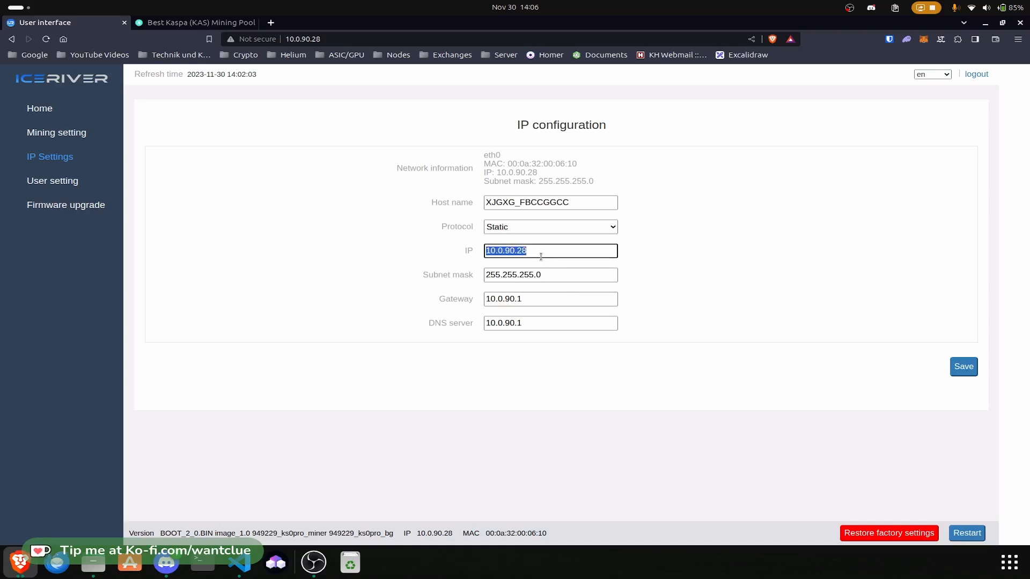
{"action": "mouse_move", "coordinate": [395, 245]}
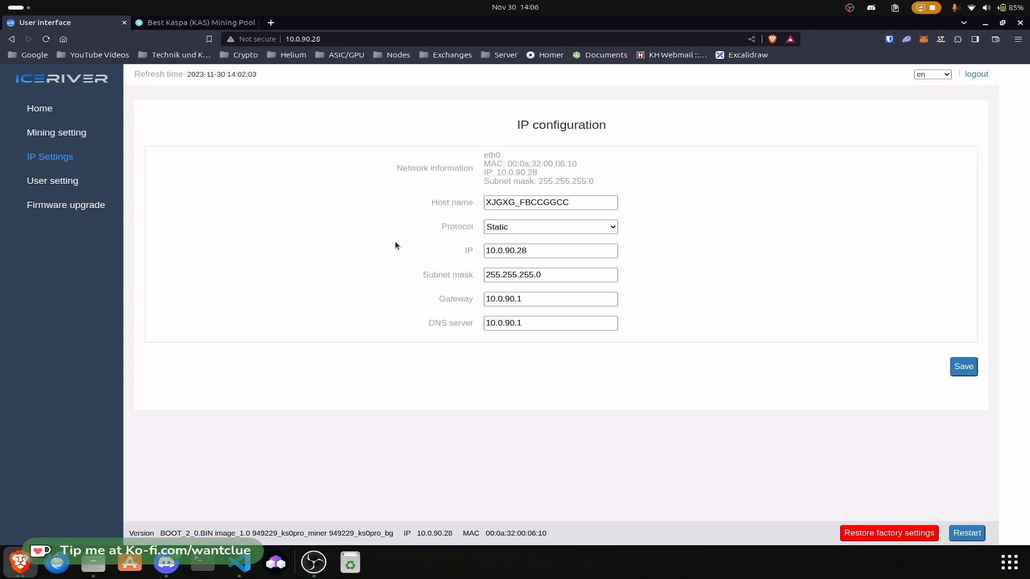
{"action": "left_click", "coordinate": [549, 226]}
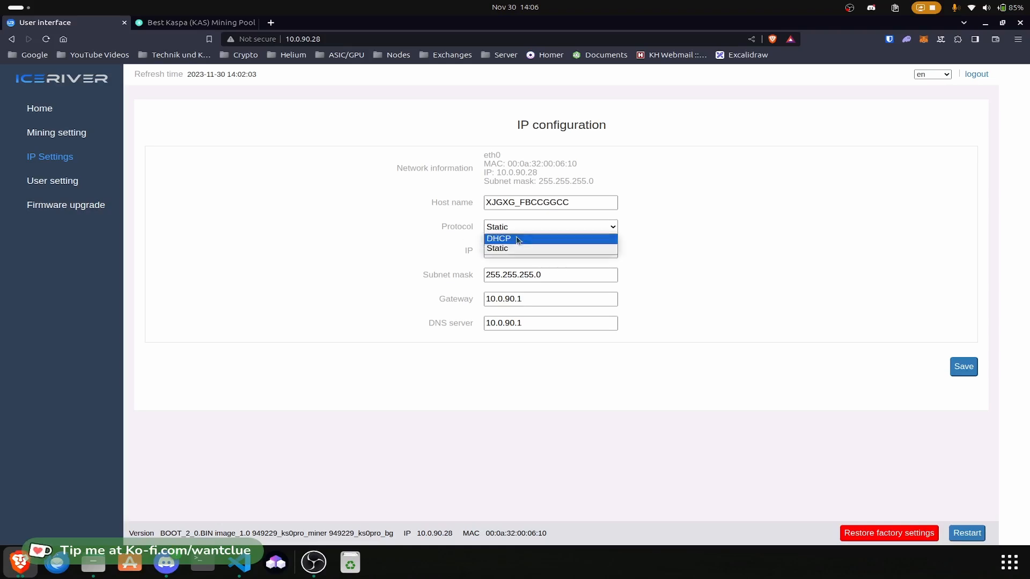
{"action": "left_click", "coordinate": [497, 248]}
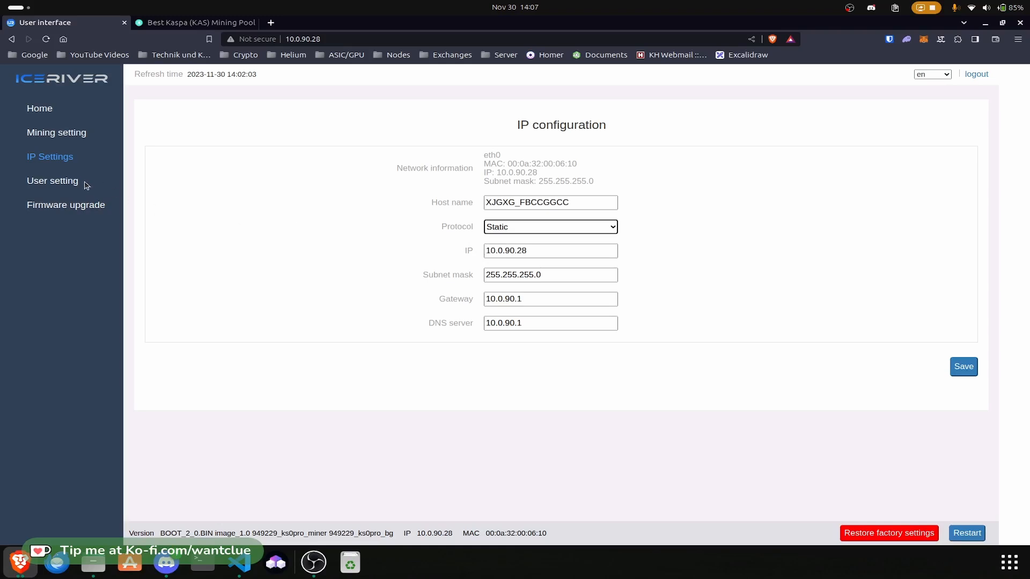
{"action": "left_click", "coordinate": [51, 180]}
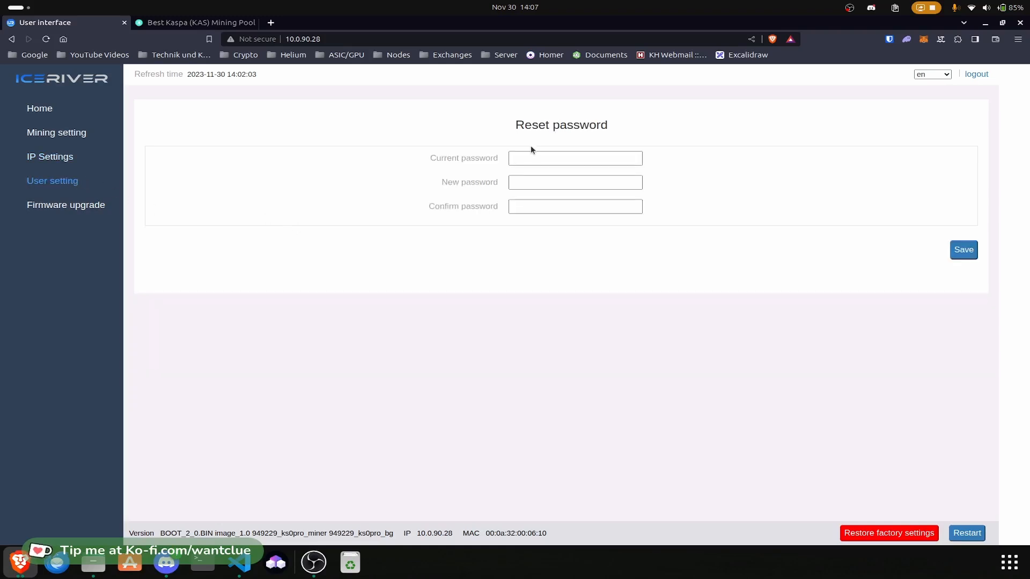
Leave the Current password field and move to the Firmware upgrade page
{"action": "left_click", "coordinate": [574, 158]}
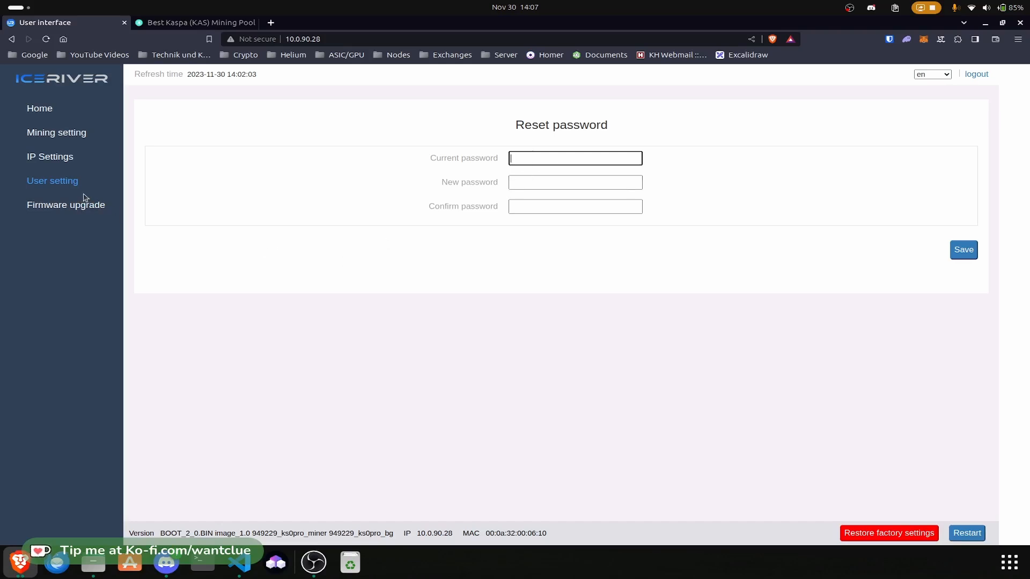
{"action": "left_click", "coordinate": [65, 204]}
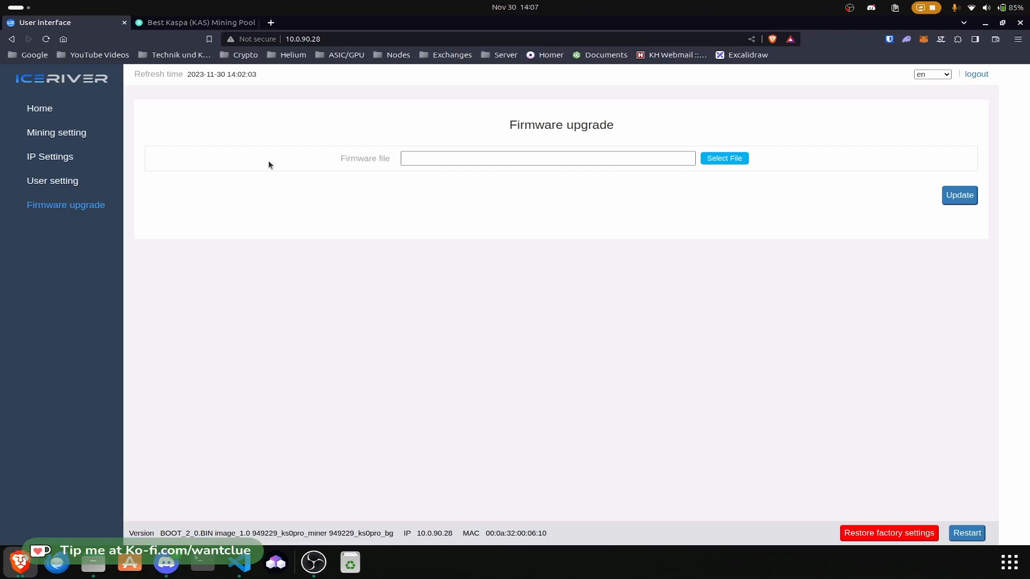
{"action": "mouse_move", "coordinate": [277, 533]}
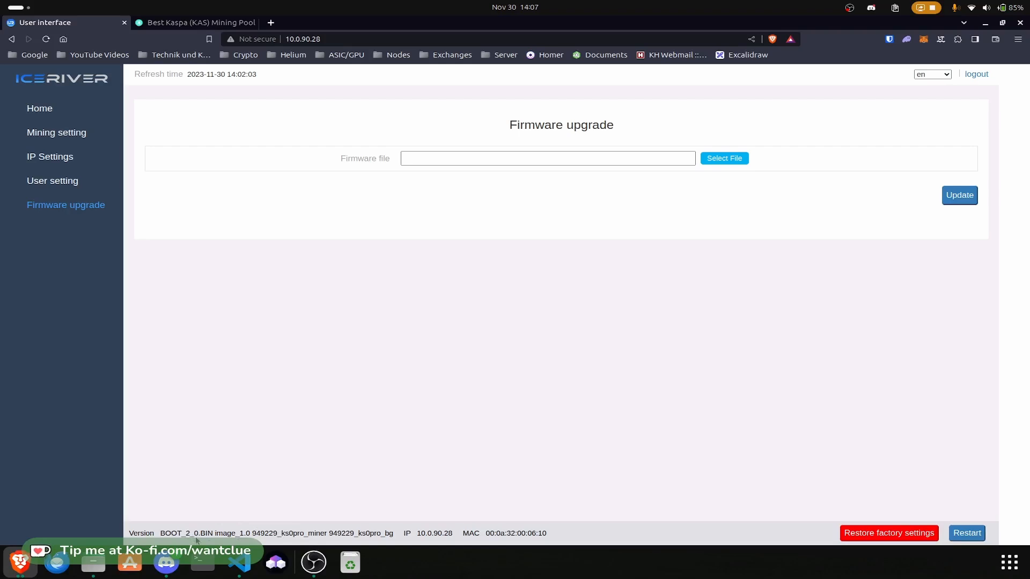
{"action": "mouse_move", "coordinate": [268, 504]}
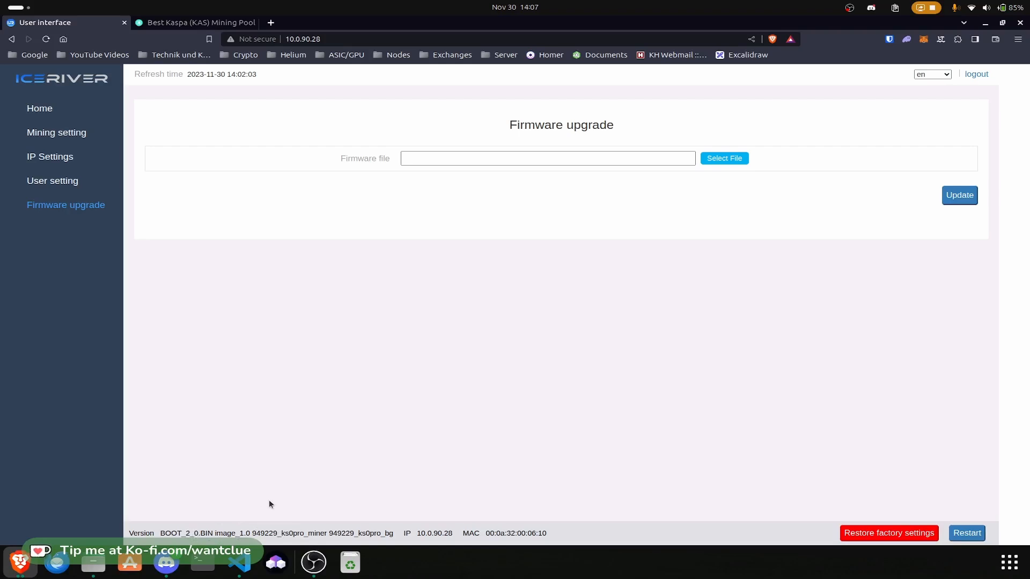
{"action": "mouse_move", "coordinate": [443, 423]}
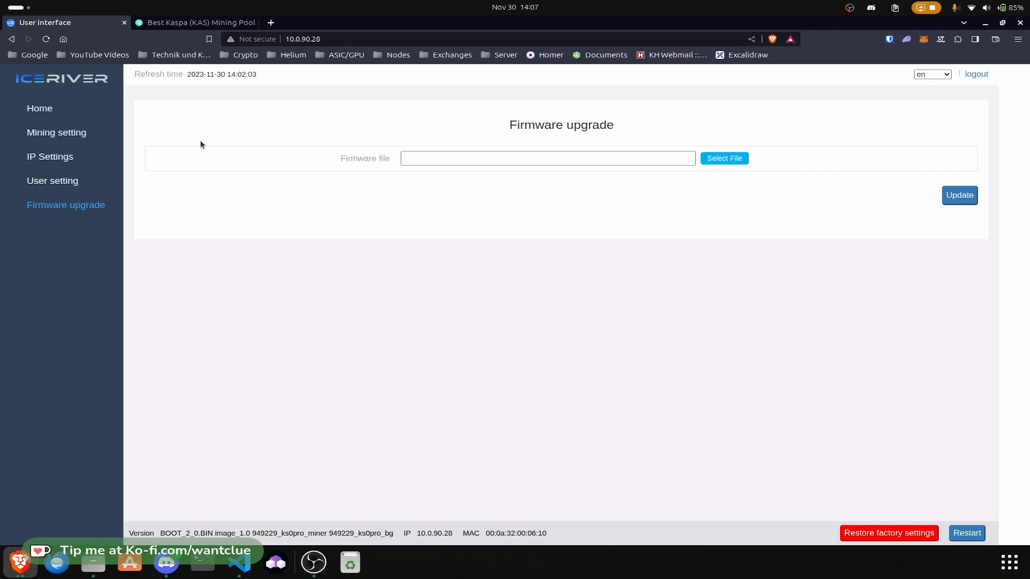
Return to the Home dashboard with hashrate, pool and fan overview
{"action": "left_click", "coordinate": [40, 108]}
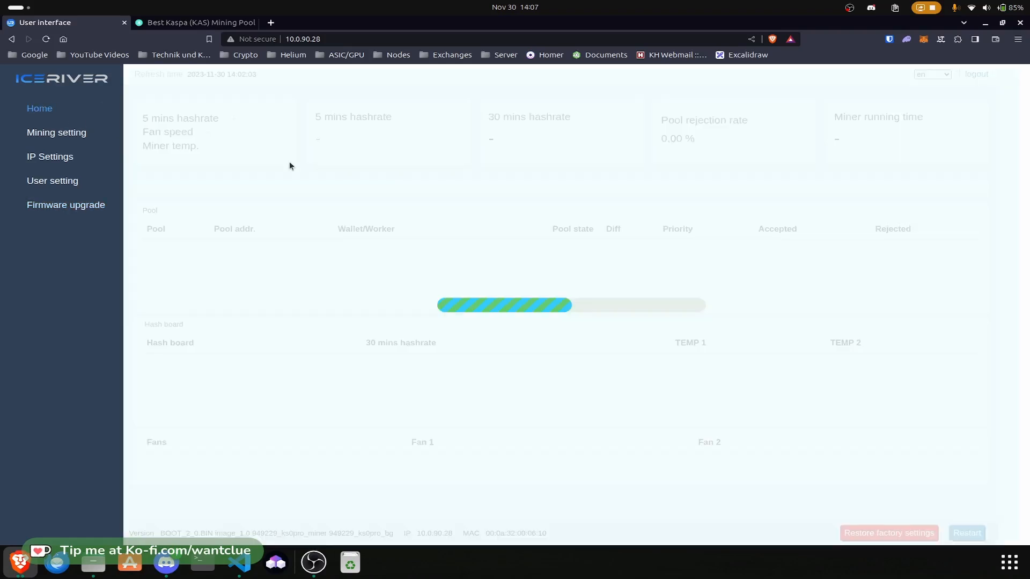